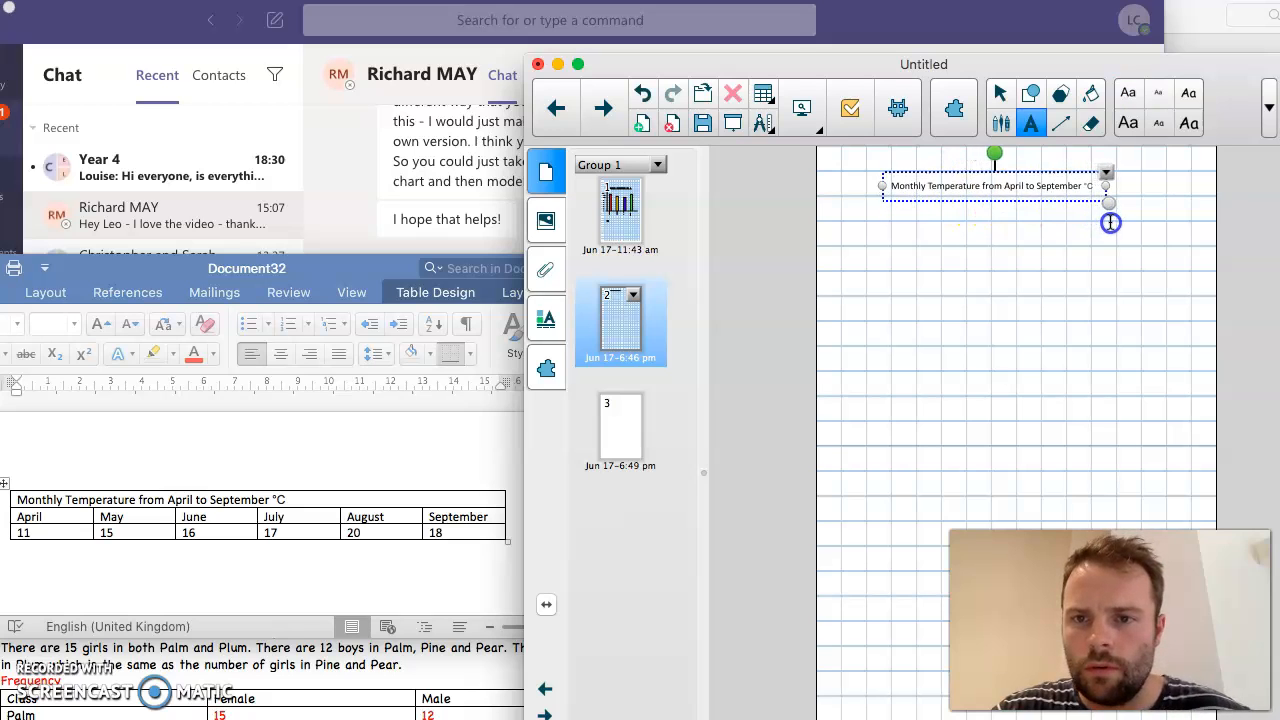
# Centre the temperature chart title at the top of the squared page.
pyautogui.moveTo(1110, 222); pyautogui.dragTo(1146, 236)
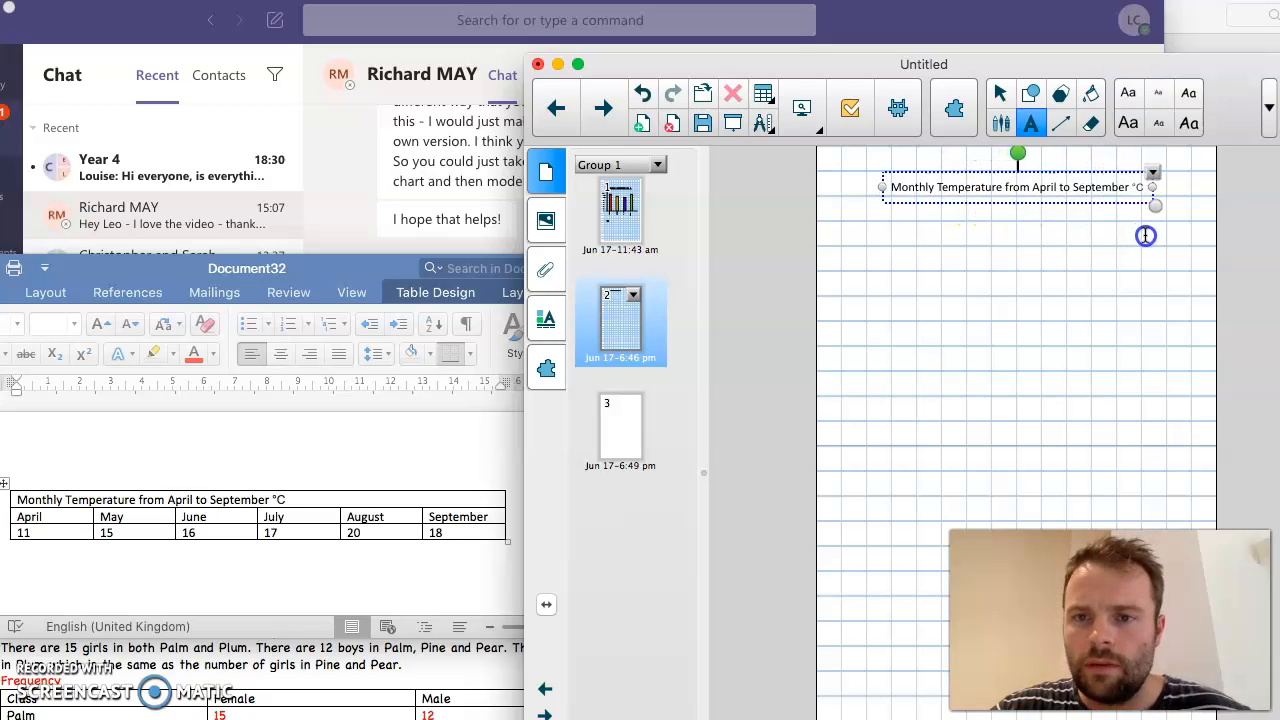
pyautogui.doubleClick(1018, 188)
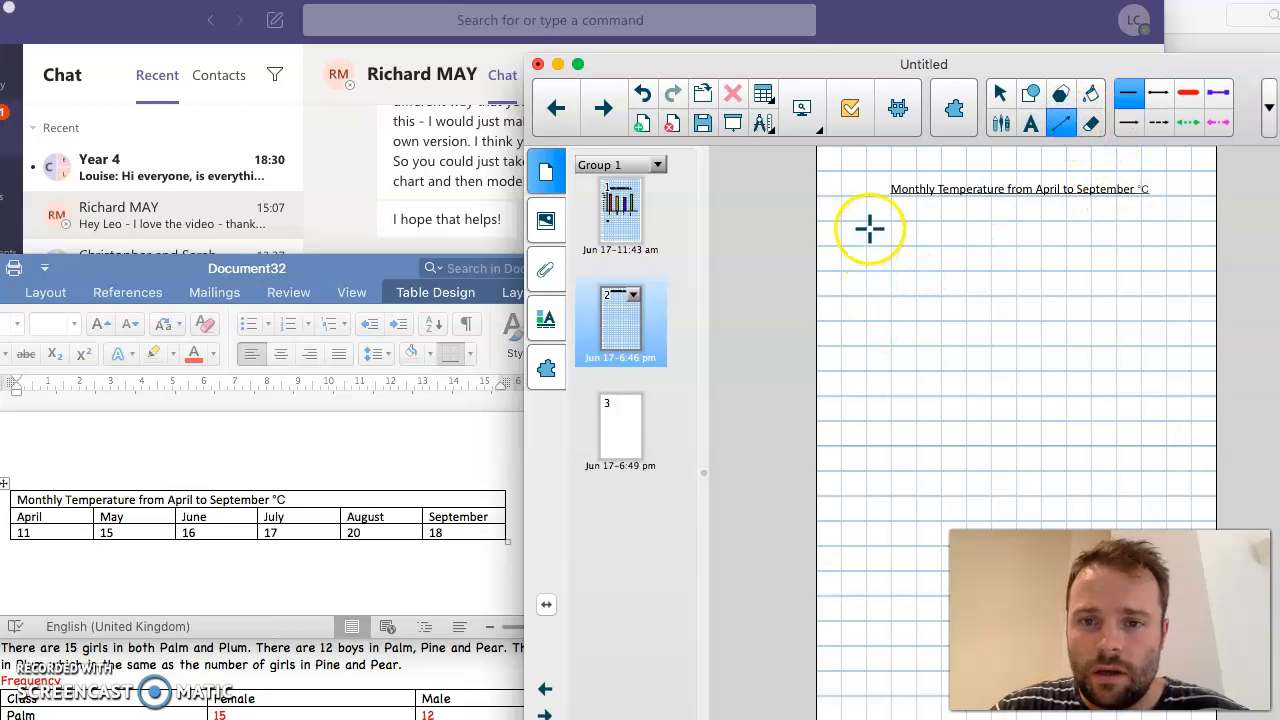
pyautogui.moveTo(868, 220)
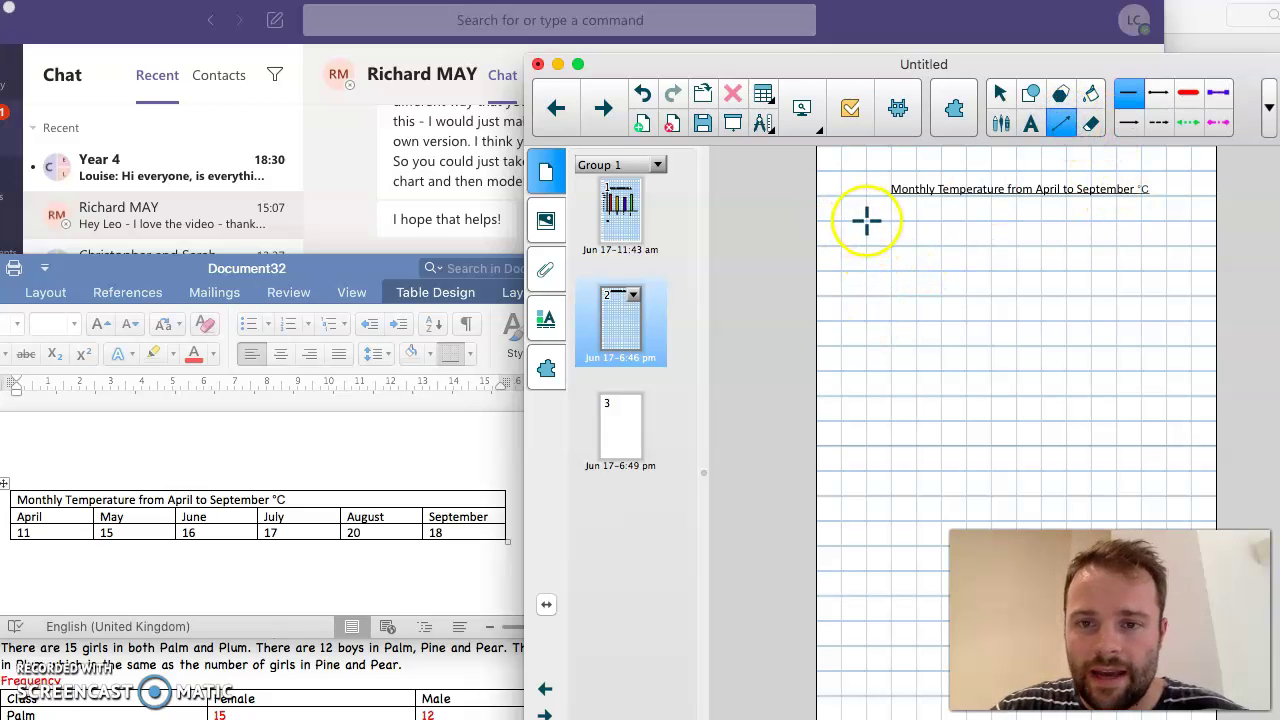
# Draw the vertical axis and the horizontal axis beneath the title.
pyautogui.moveTo(864, 204); pyautogui.dragTo(864, 418)
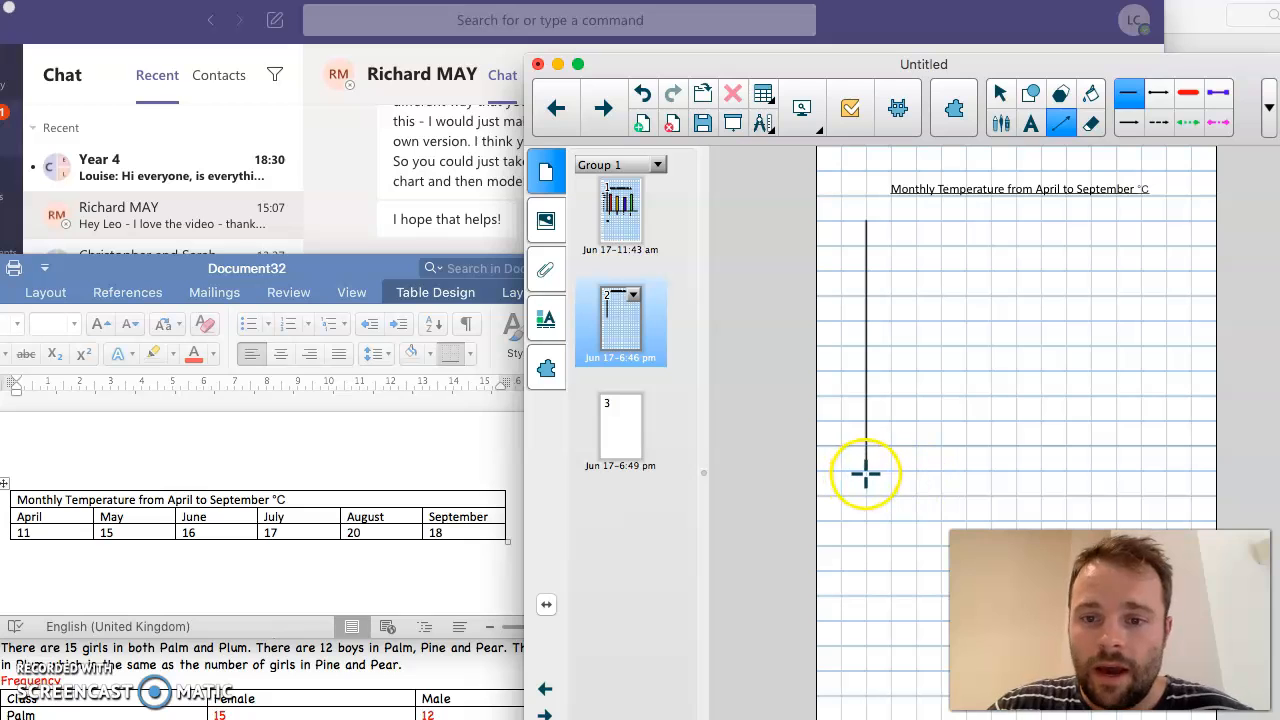
pyautogui.moveTo(866, 468); pyautogui.dragTo(1122, 468)
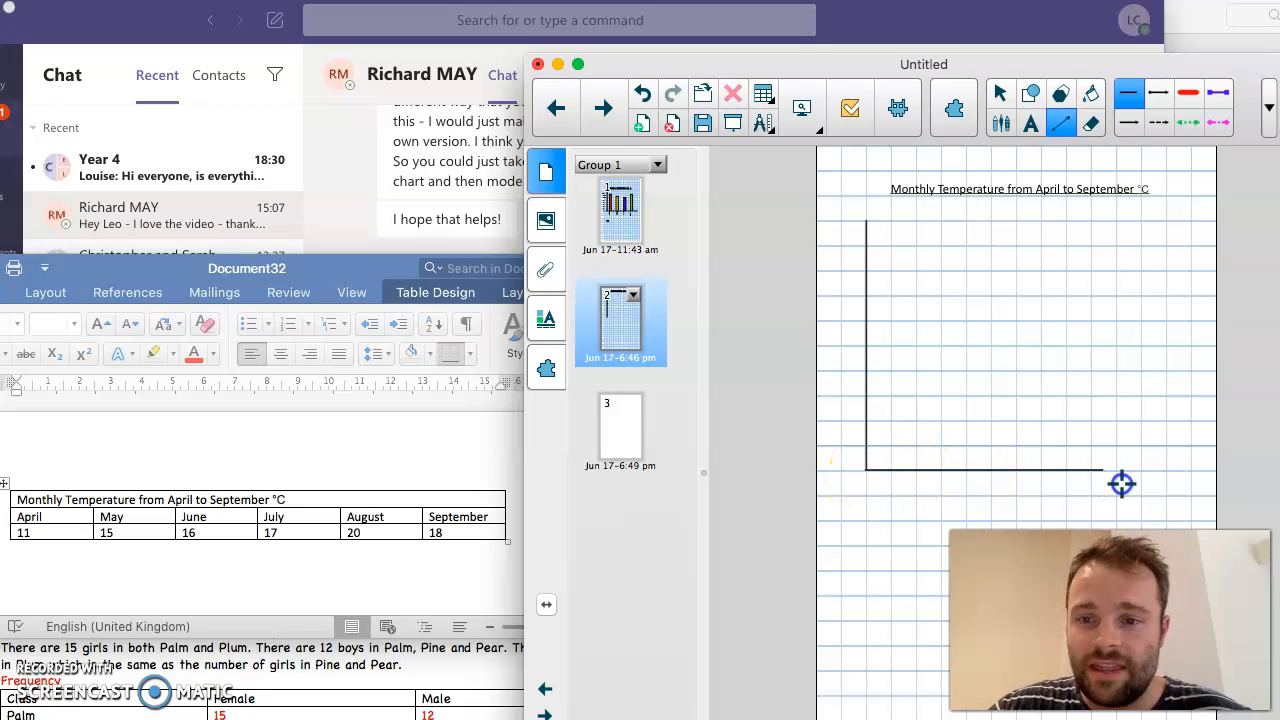
pyautogui.moveTo(1190, 476)
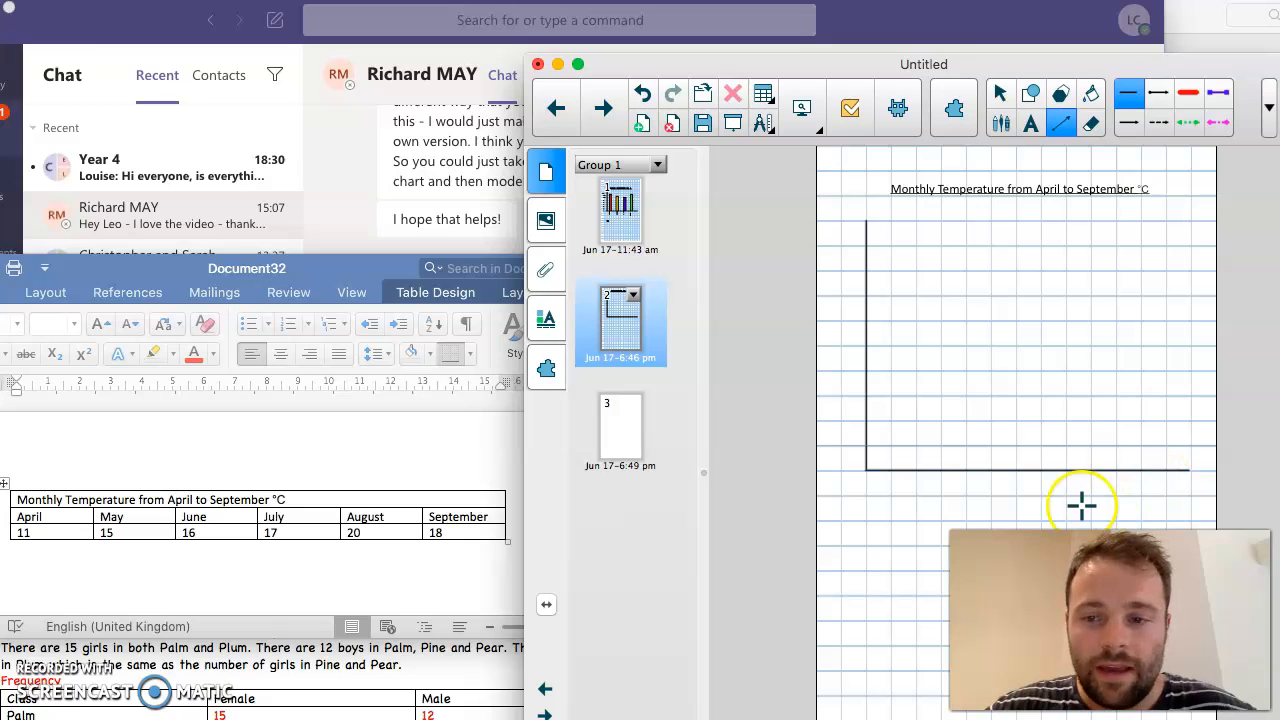
pyautogui.moveTo(928, 570)
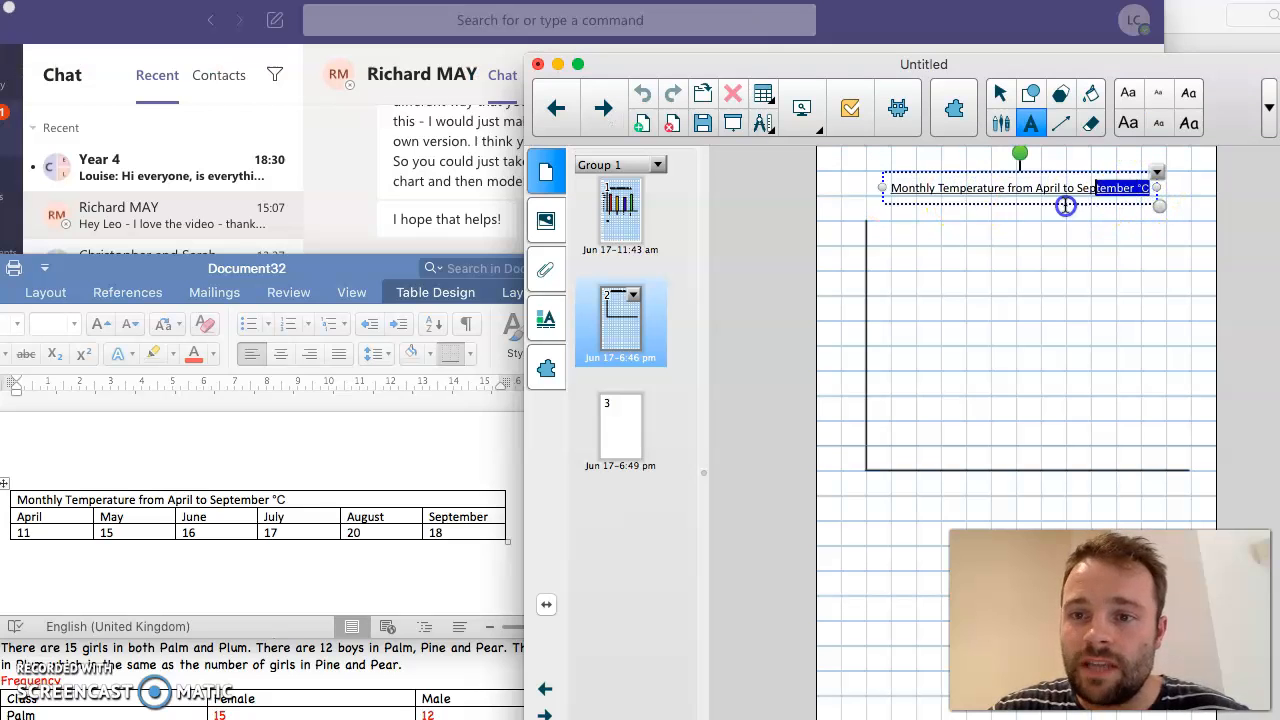
# Copy the title text and select the copy's text to edit it into Monthly Temperature (°C).
pyautogui.tripleClick(1020, 188)
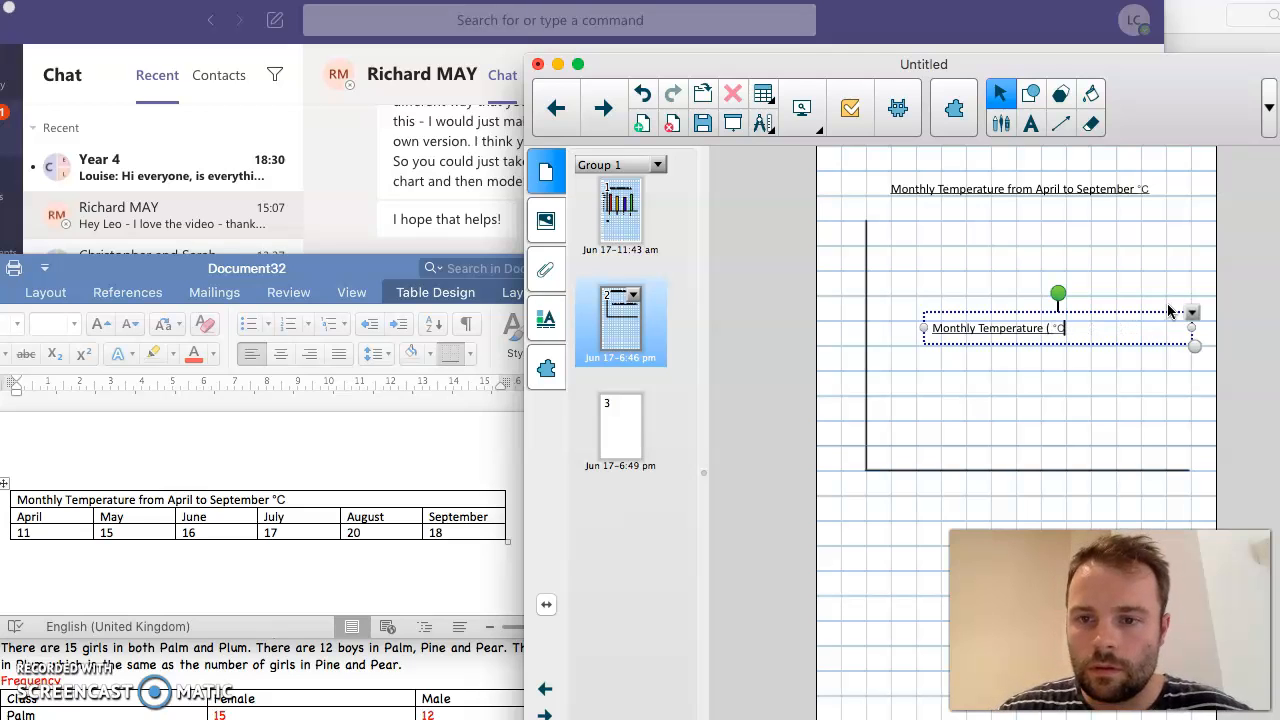
pyautogui.doubleClick(998, 328)
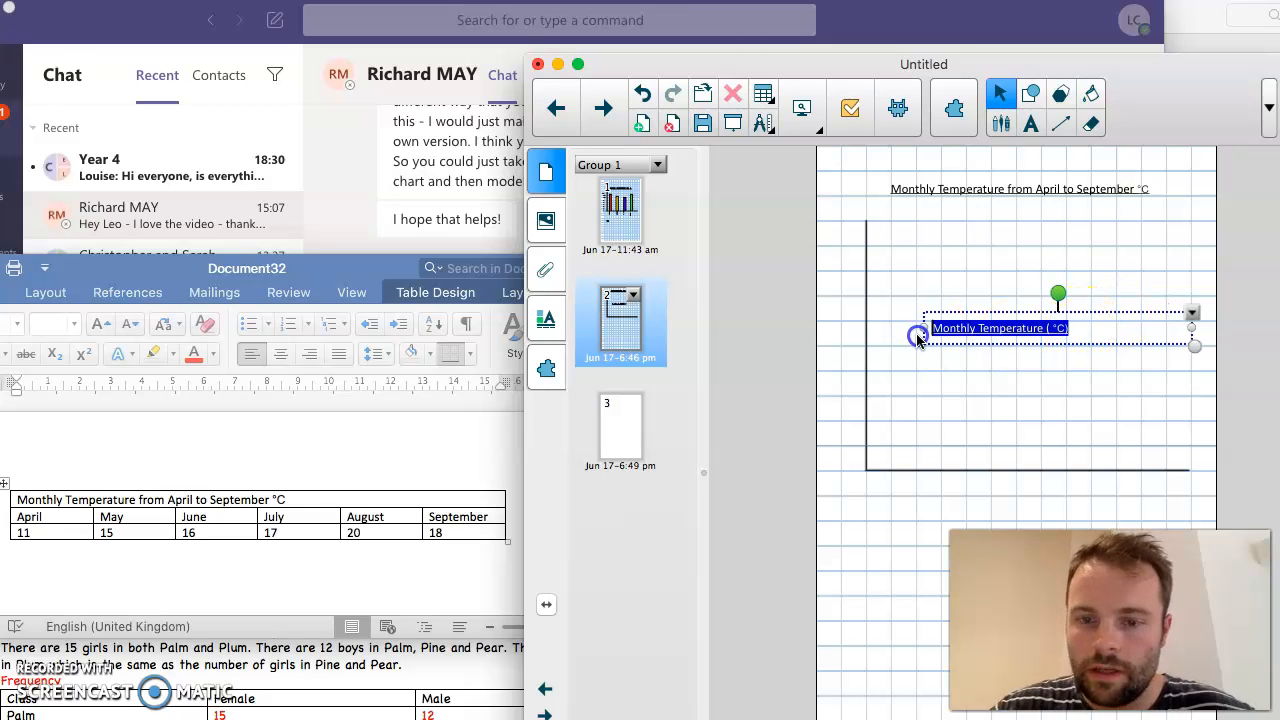
pyautogui.moveTo(1058, 292); pyautogui.dragTo(1116, 204)
pyautogui.write('April')
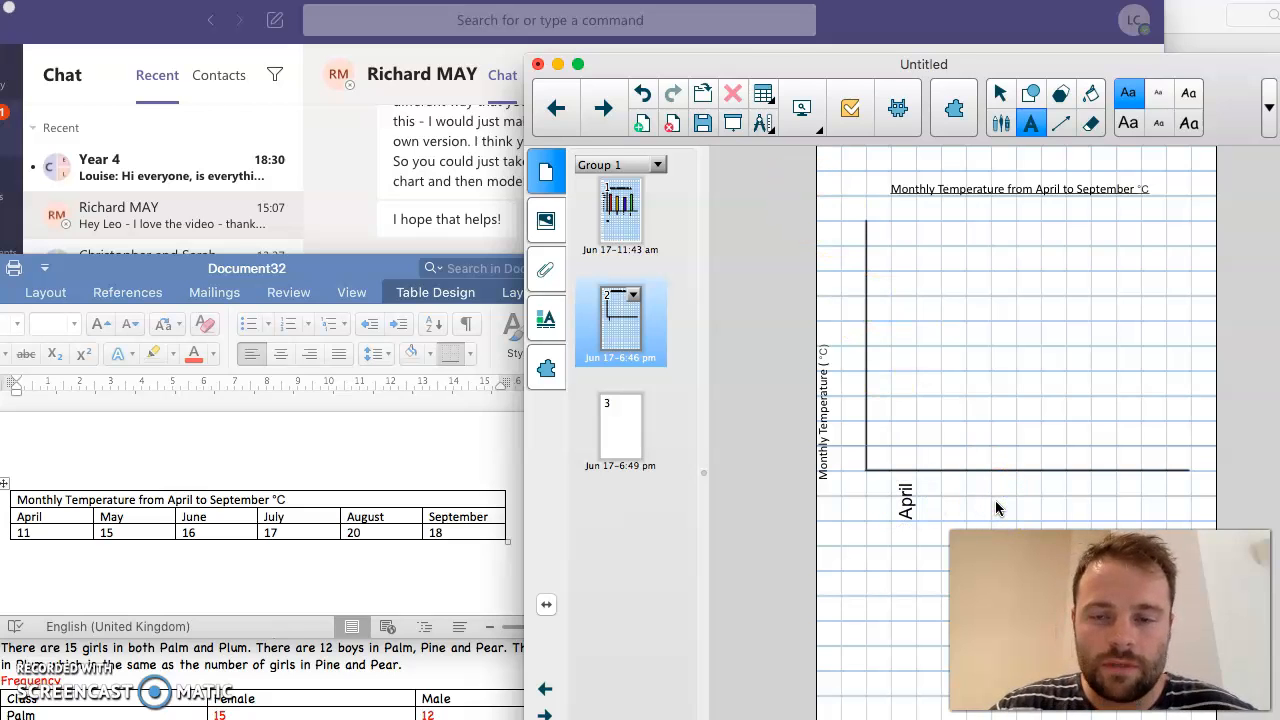
# Place May beside April under the horizontal axis and turn June upright.
pyautogui.click(976, 490)
pyautogui.write('May')
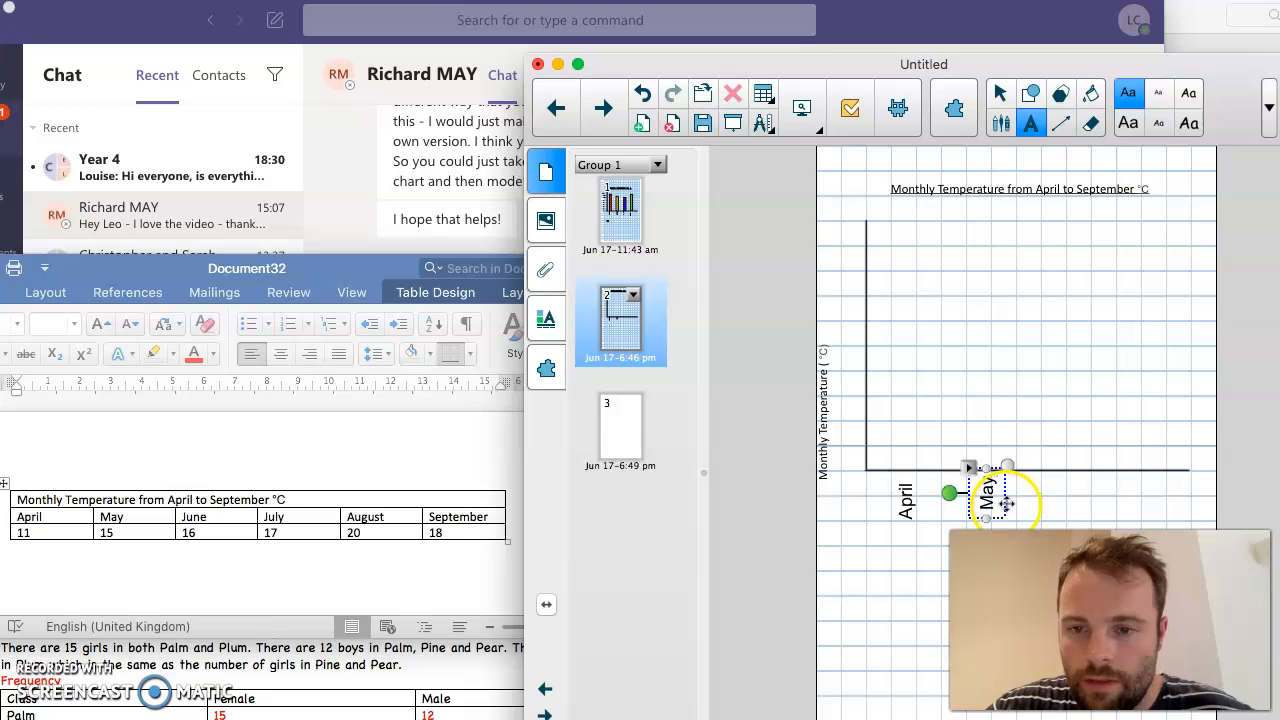
pyautogui.moveTo(988, 496); pyautogui.dragTo(950, 504)
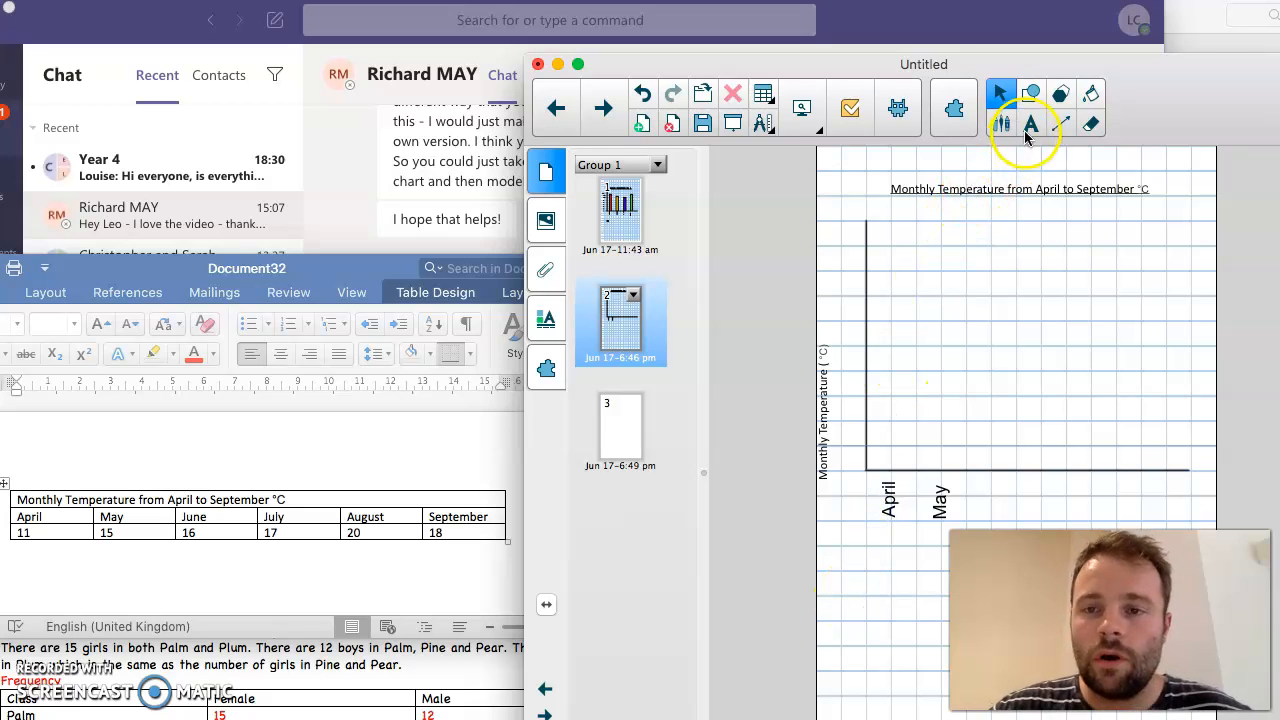
pyautogui.click(1030, 122)
pyautogui.write('June')
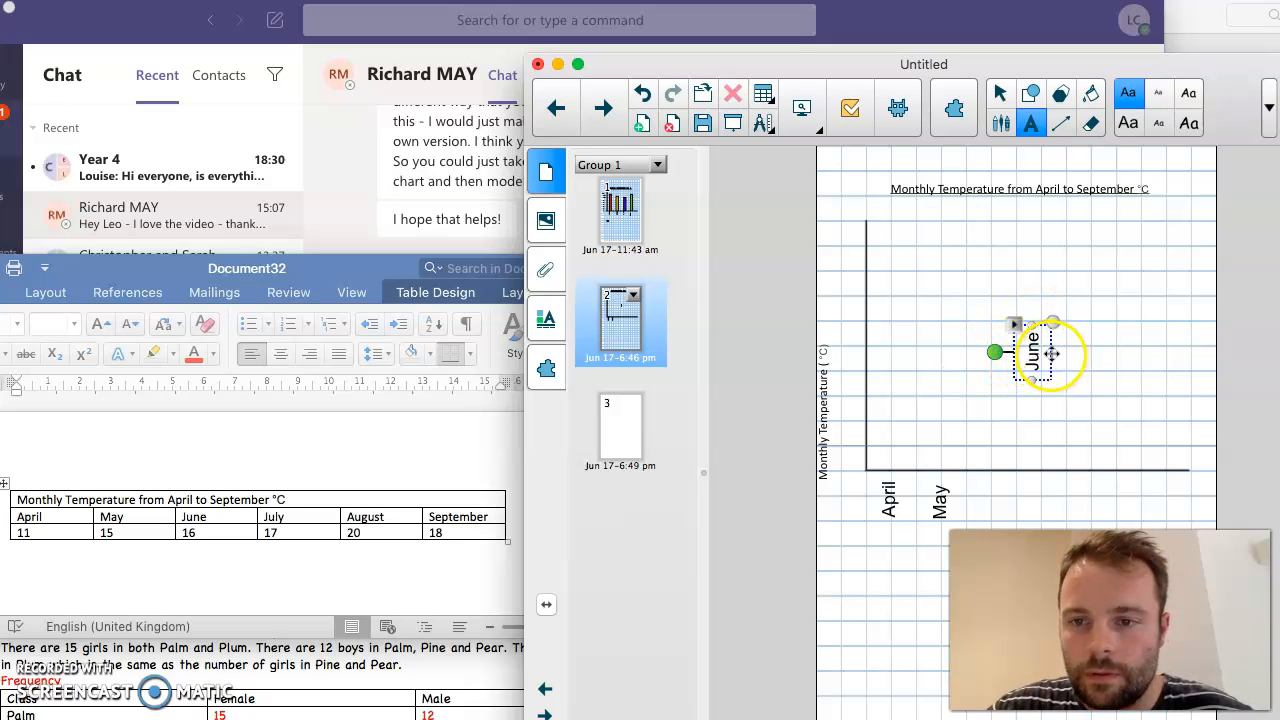
pyautogui.moveTo(1040, 356); pyautogui.dragTo(990, 500)
pyautogui.write('July')
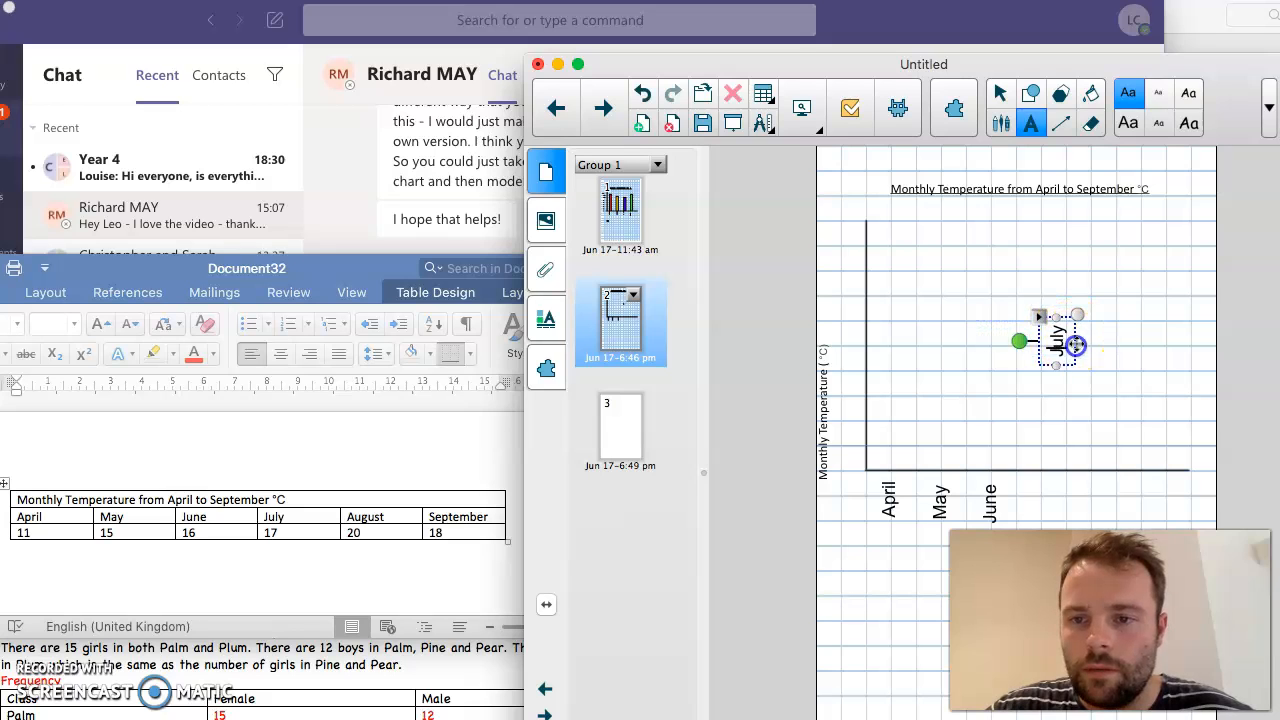
# Turn July, August and September upright and move September to the axis end.
pyautogui.moveTo(1056, 340); pyautogui.dragTo(1040, 500)
pyautogui.write('August')
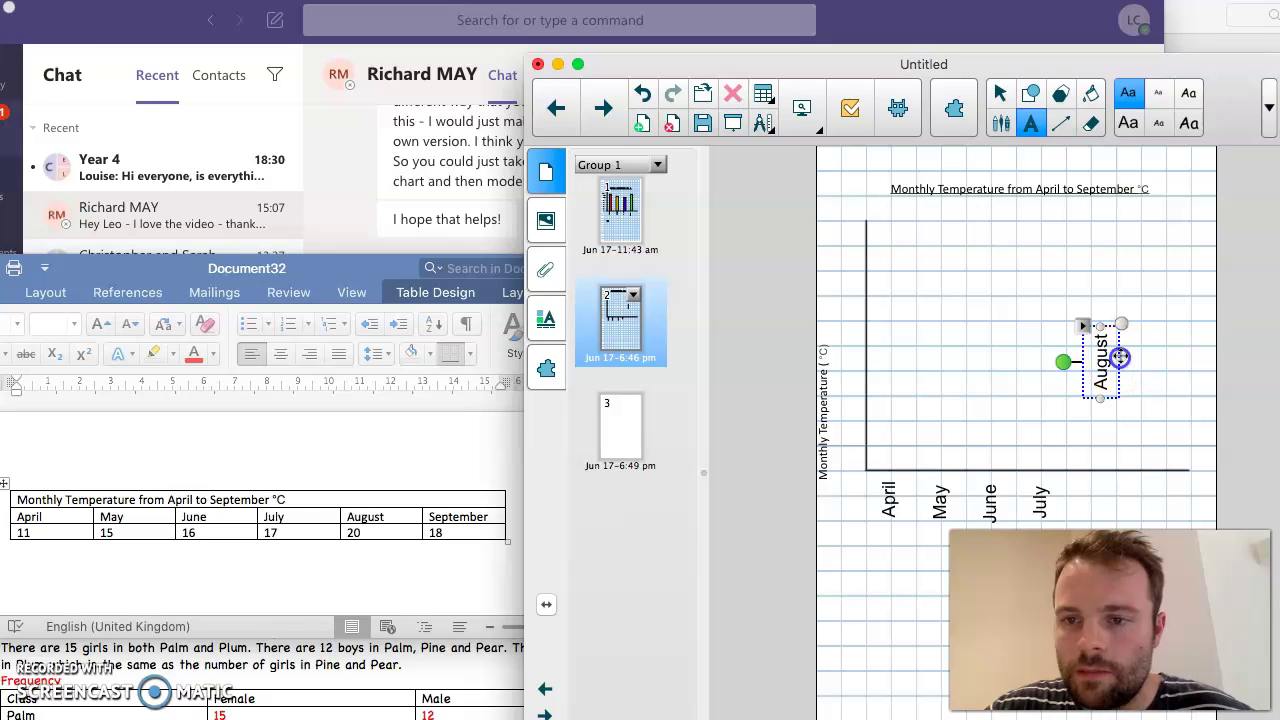
pyautogui.moveTo(1100, 360); pyautogui.dragTo(1090, 500)
pyautogui.write('September')
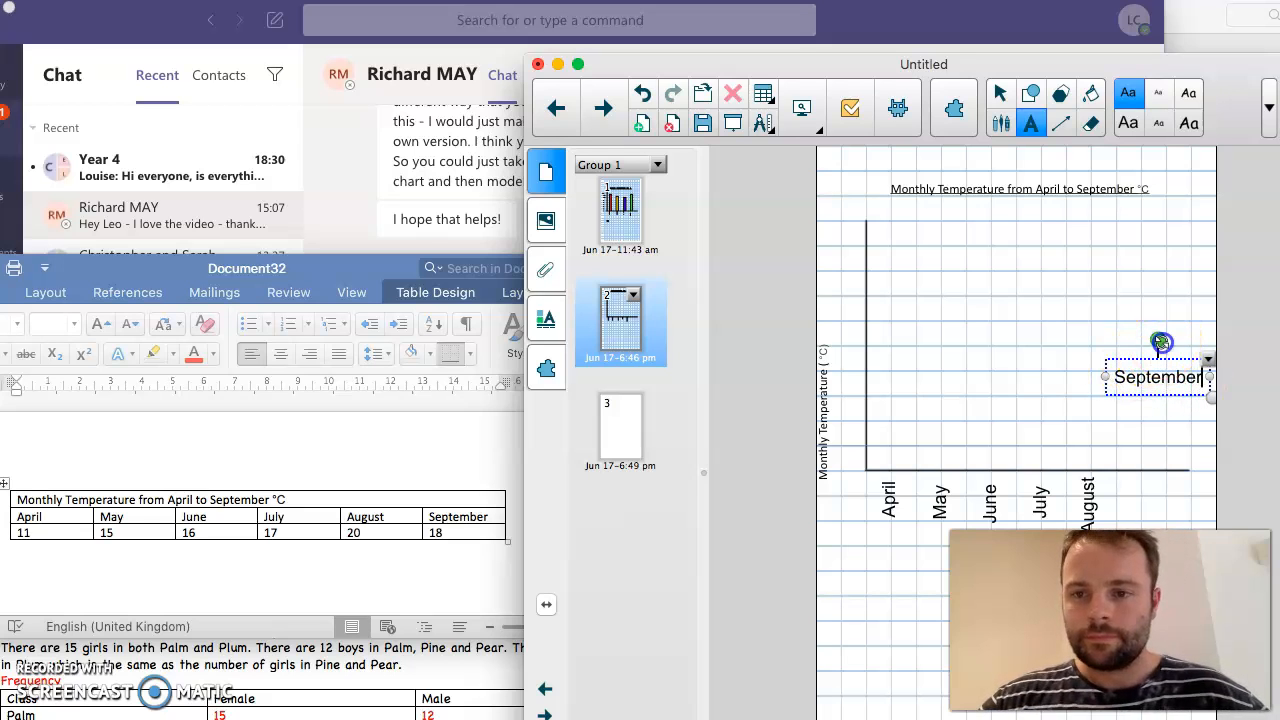
pyautogui.moveTo(1164, 340); pyautogui.dragTo(1176, 388)
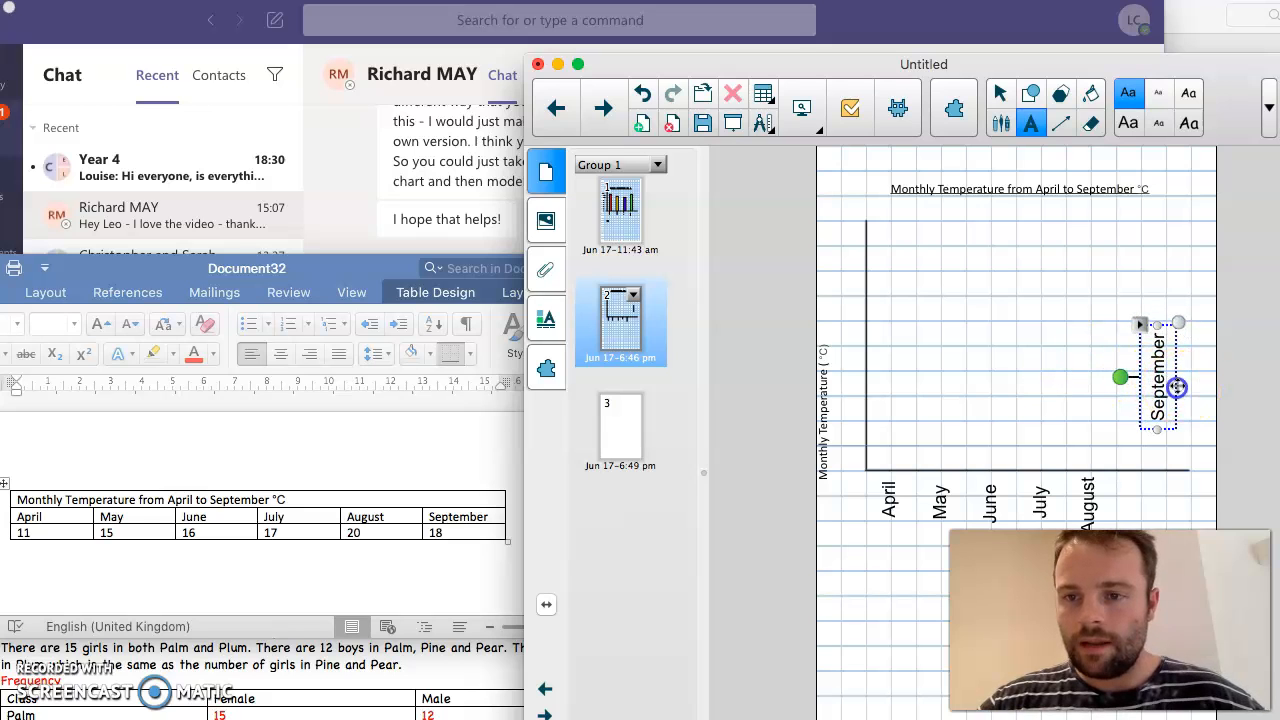
pyautogui.moveTo(1156, 384); pyautogui.dragTo(1112, 500)
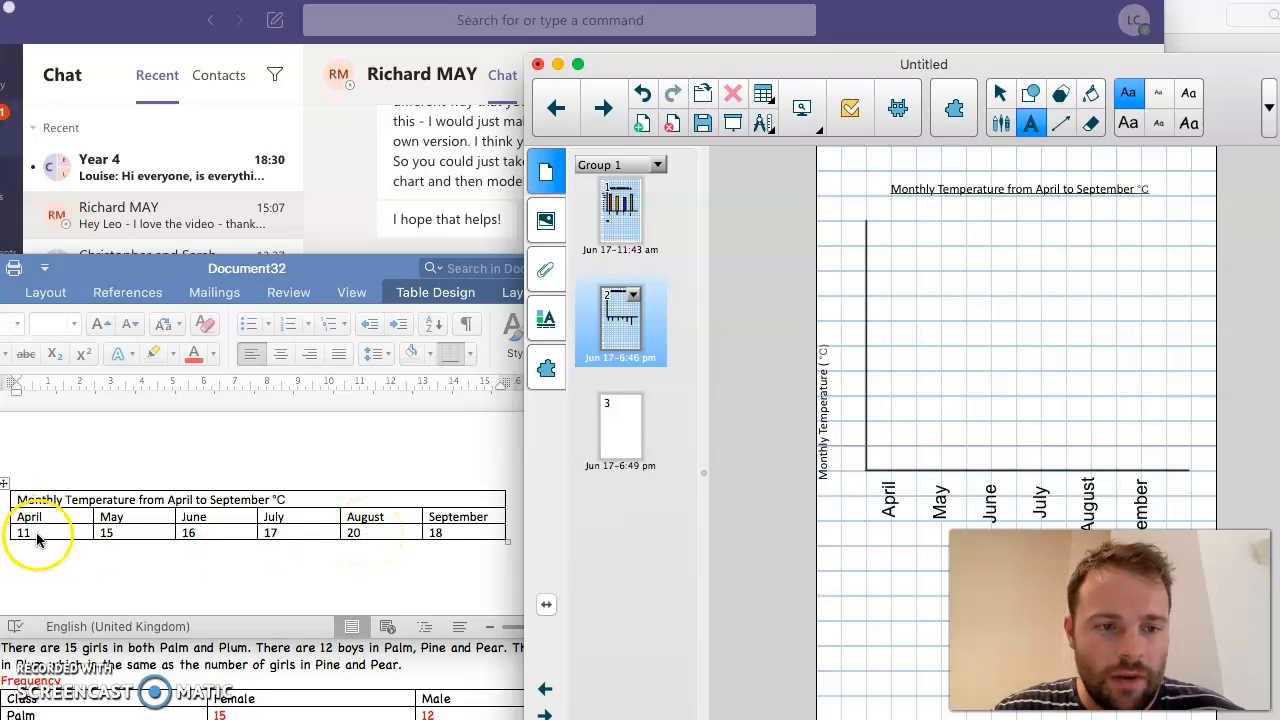
pyautogui.moveTo(528, 584)
pyautogui.write('14')
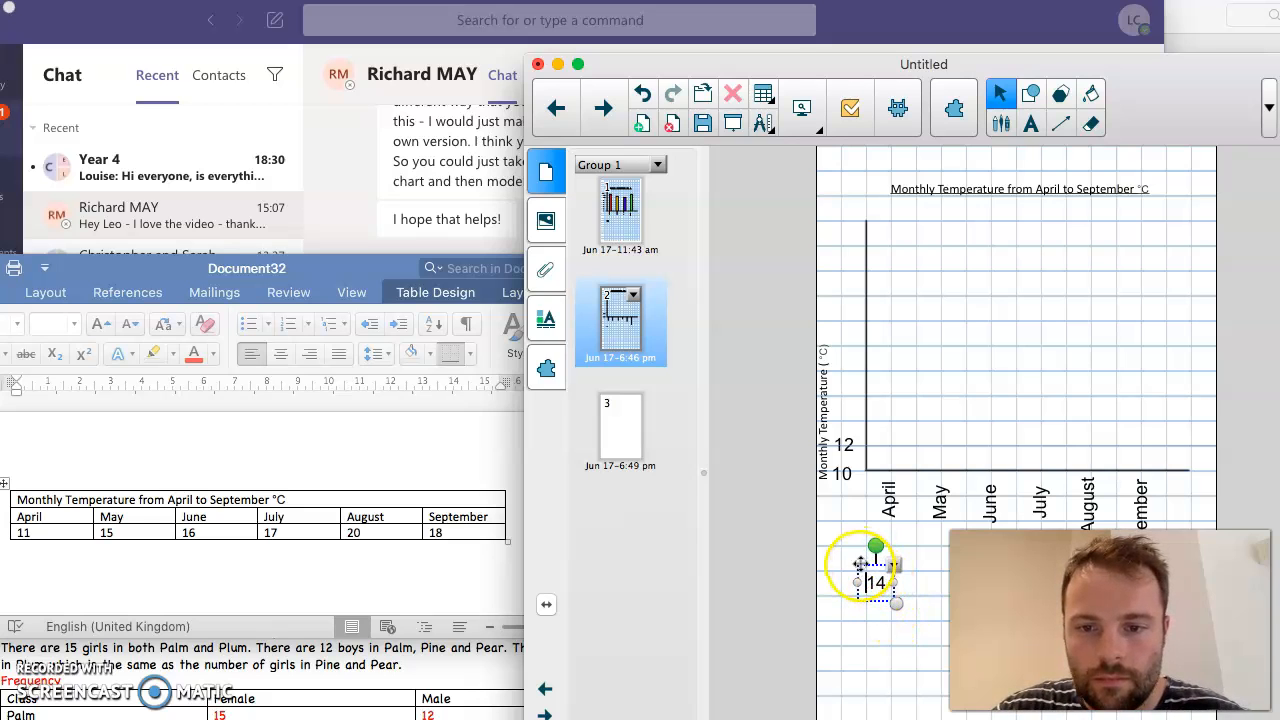
# Place the 14, 16 and 18 labels up the vertical axis above 10 and 12.
pyautogui.moveTo(870, 580); pyautogui.dragTo(844, 420)
pyautogui.write('16')
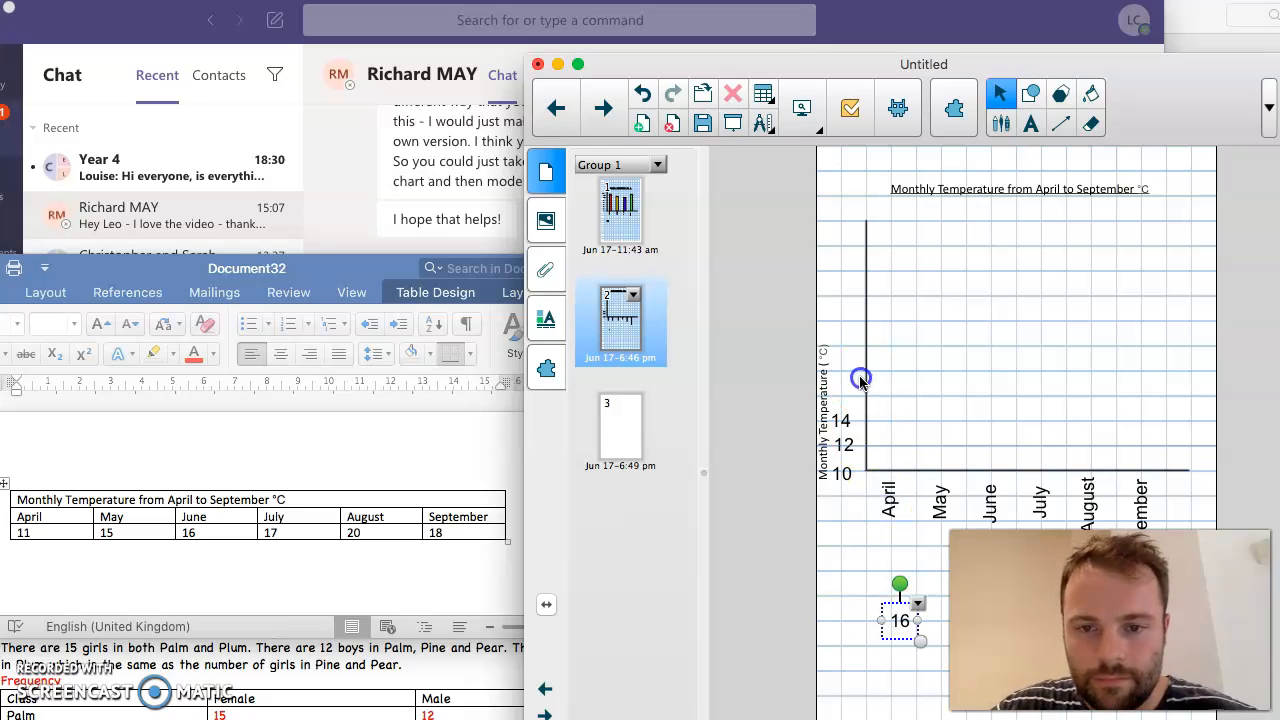
pyautogui.moveTo(900, 620); pyautogui.dragTo(840, 380)
pyautogui.write('18')
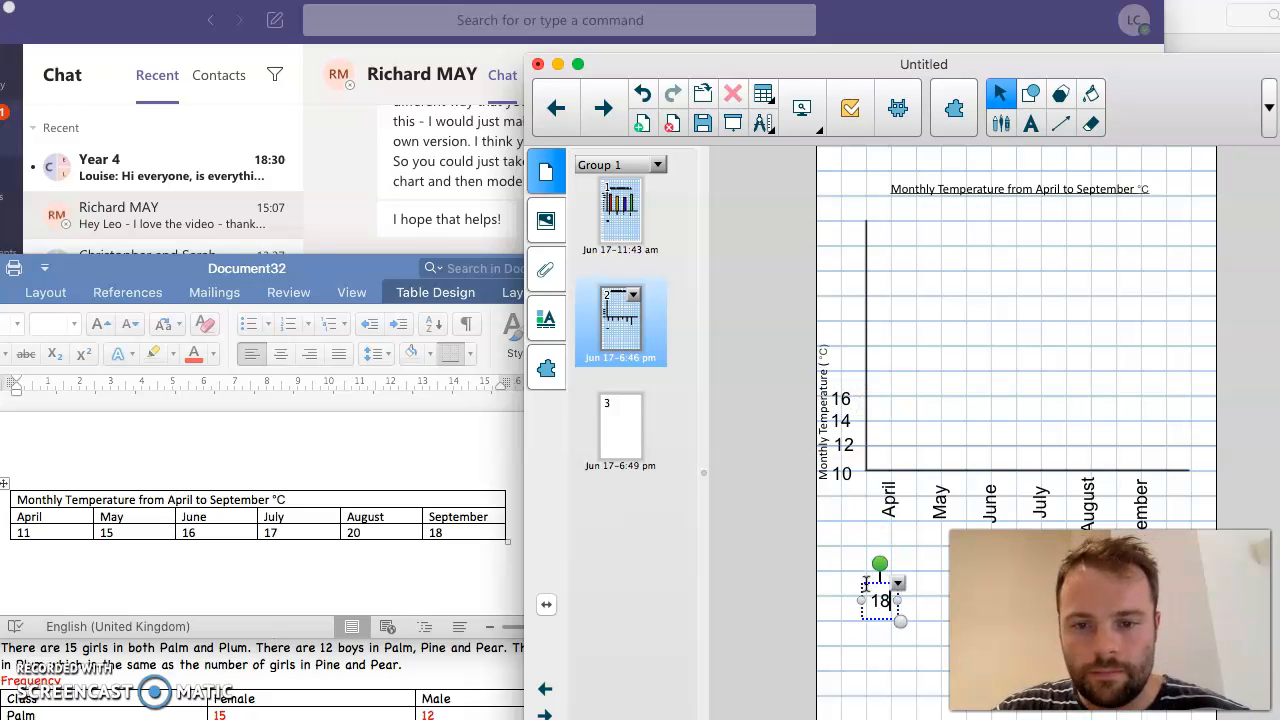
pyautogui.moveTo(880, 600); pyautogui.dragTo(844, 404)
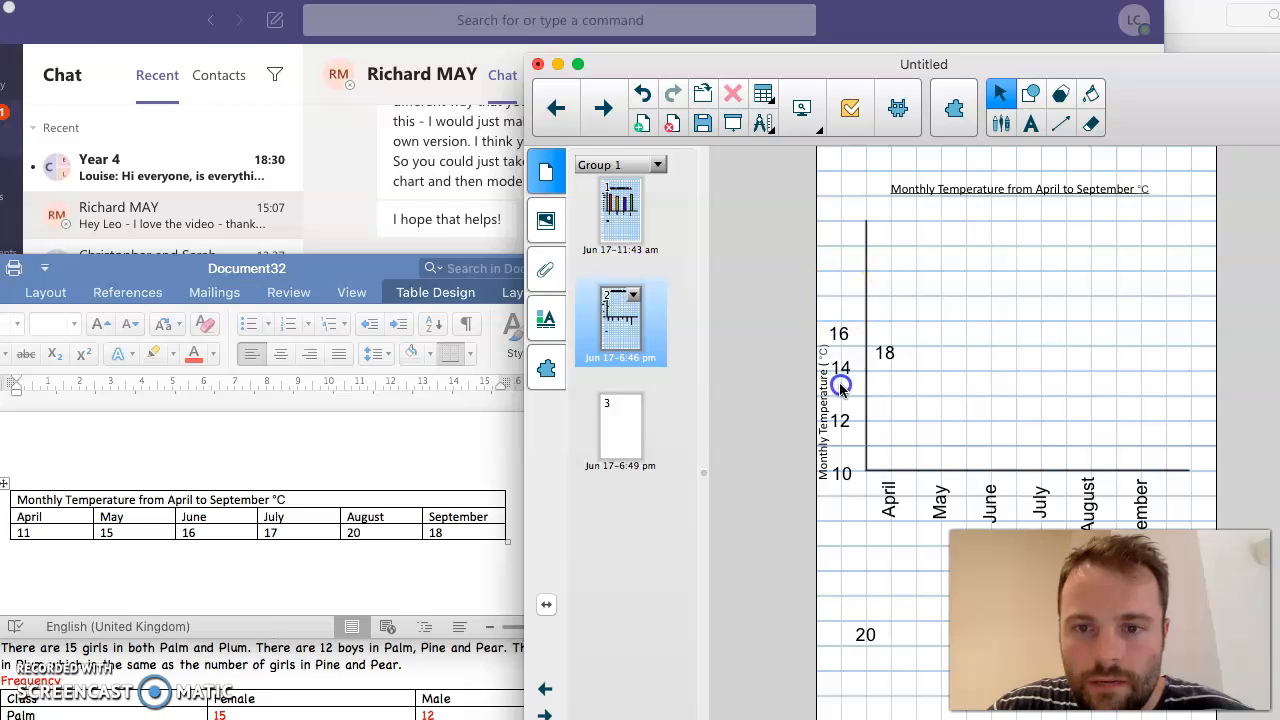
pyautogui.moveTo(840, 318)
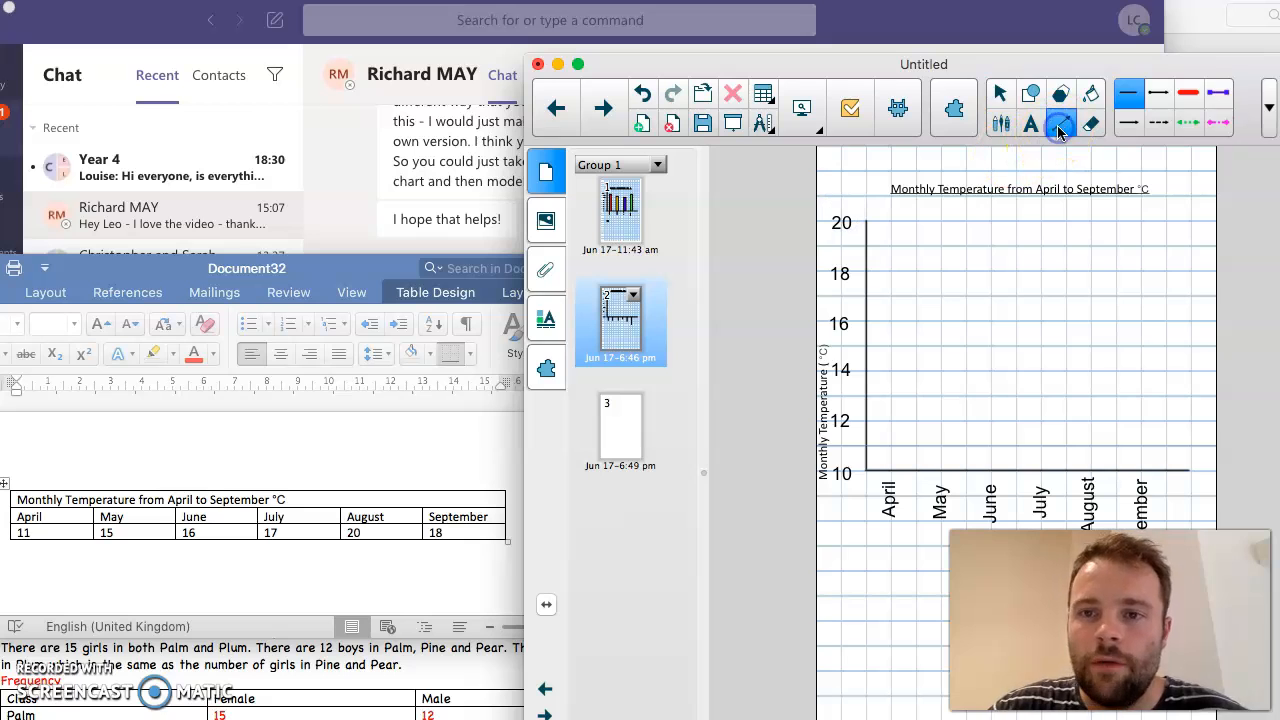
pyautogui.moveTo(1060, 124)
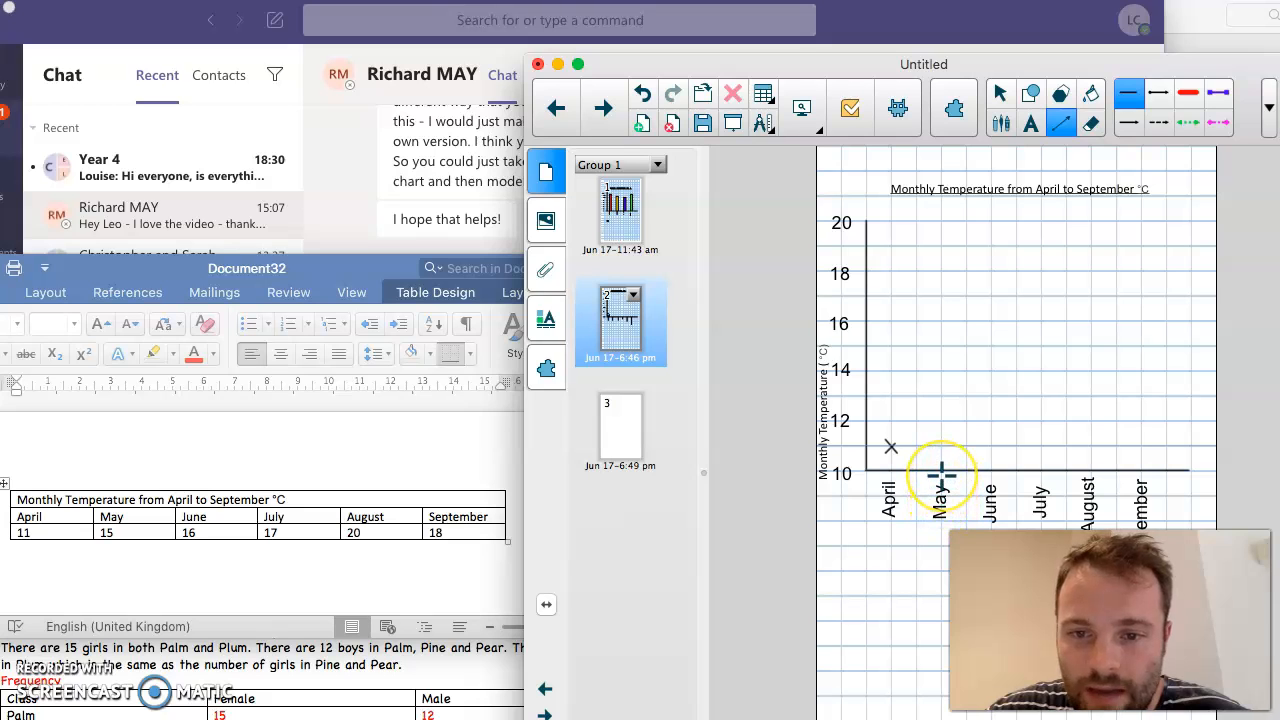
pyautogui.moveTo(940, 428)
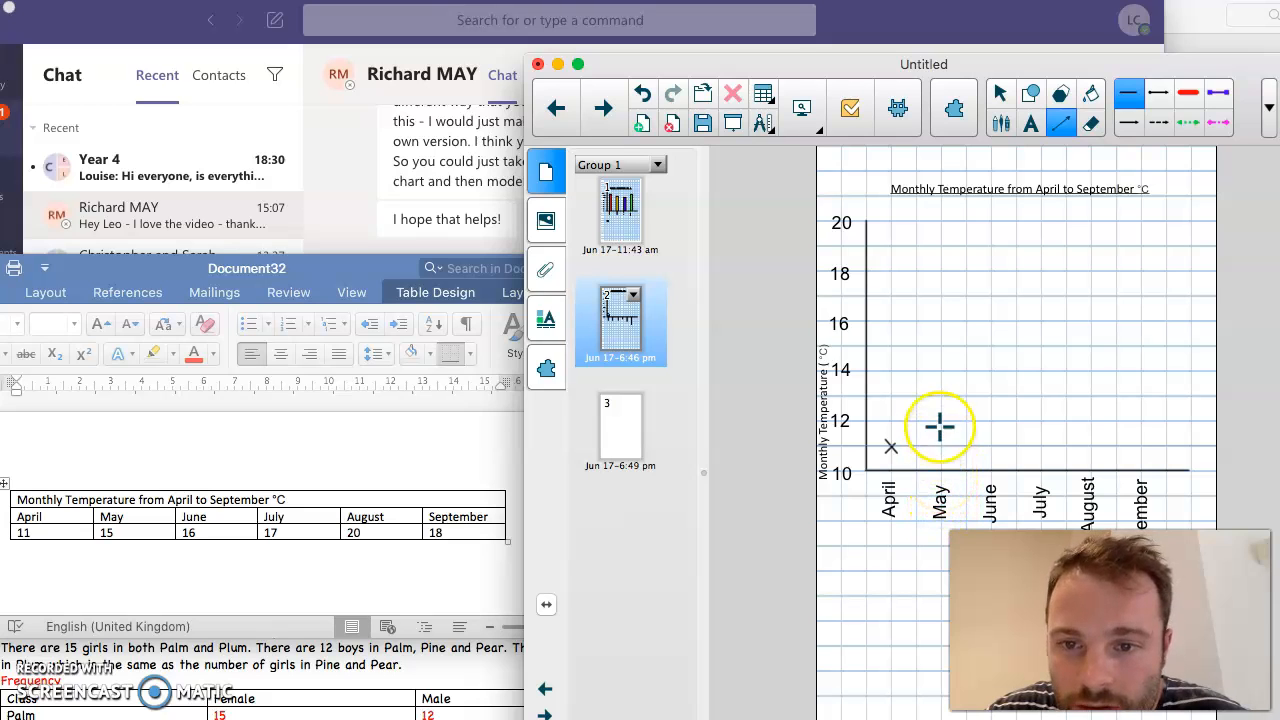
pyautogui.moveTo(940, 344)
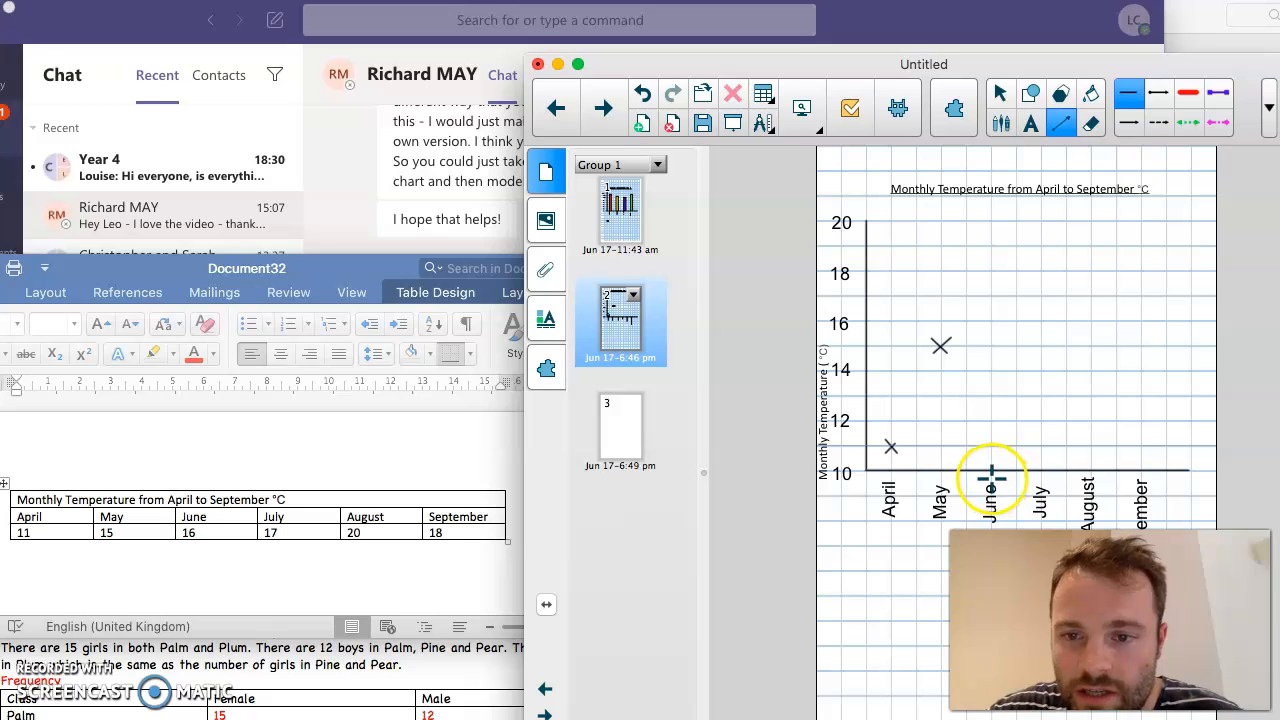
pyautogui.moveTo(988, 324)
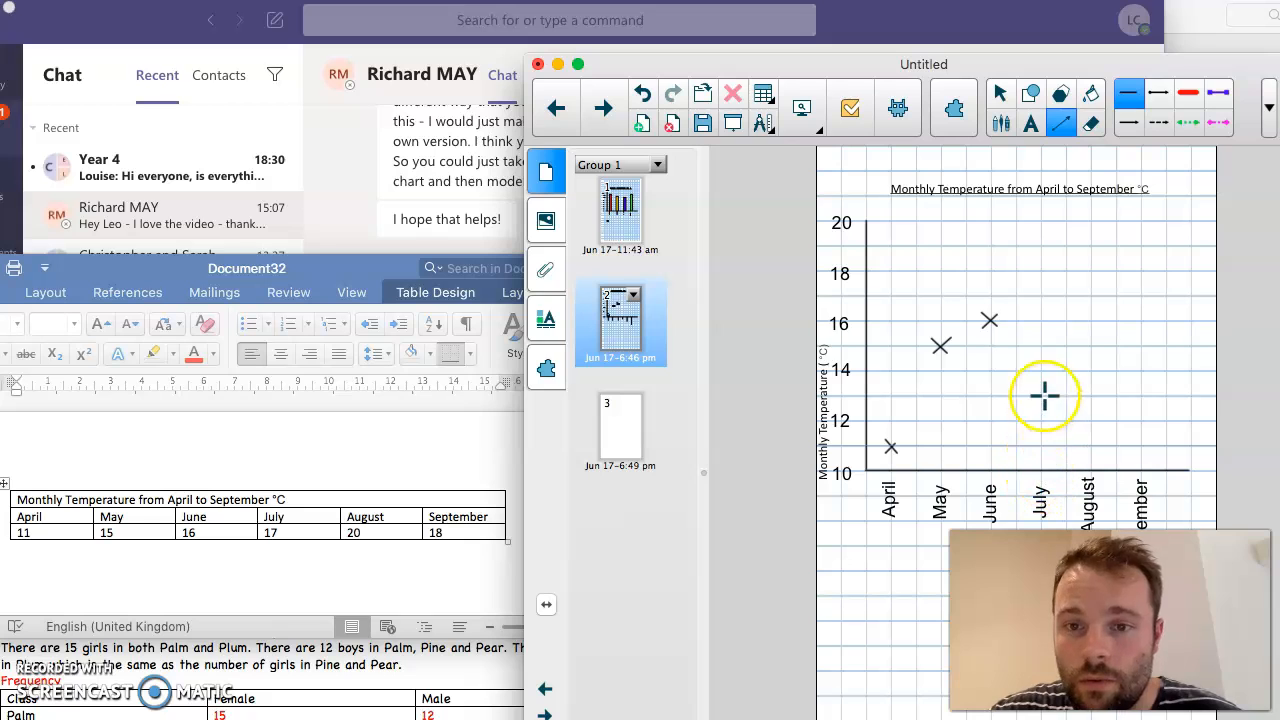
pyautogui.moveTo(1036, 288)
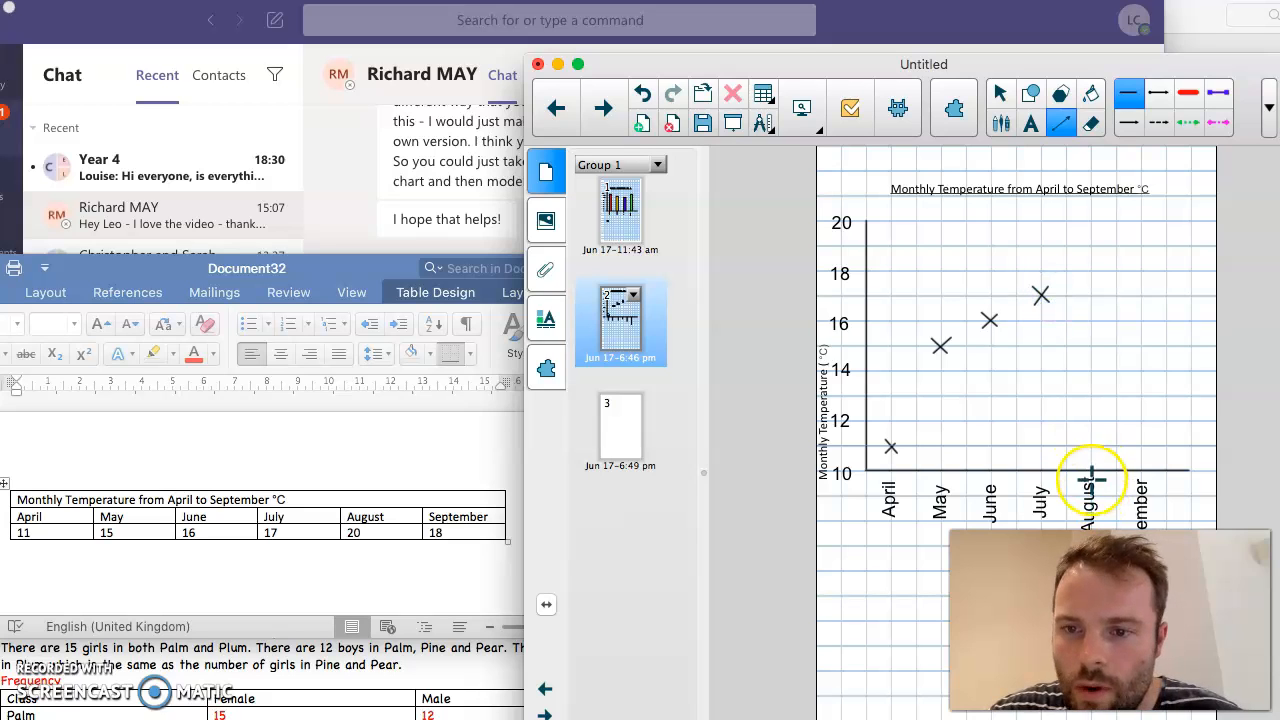
pyautogui.moveTo(1084, 216)
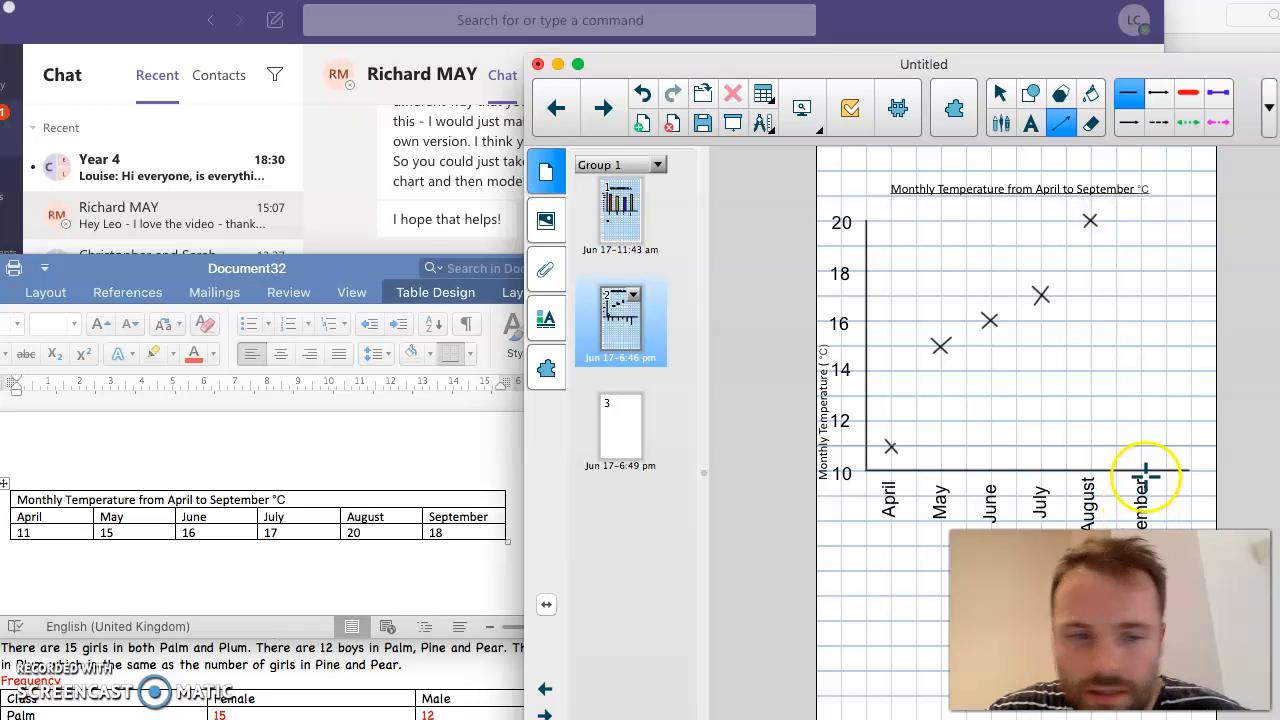
pyautogui.moveTo(1140, 416)
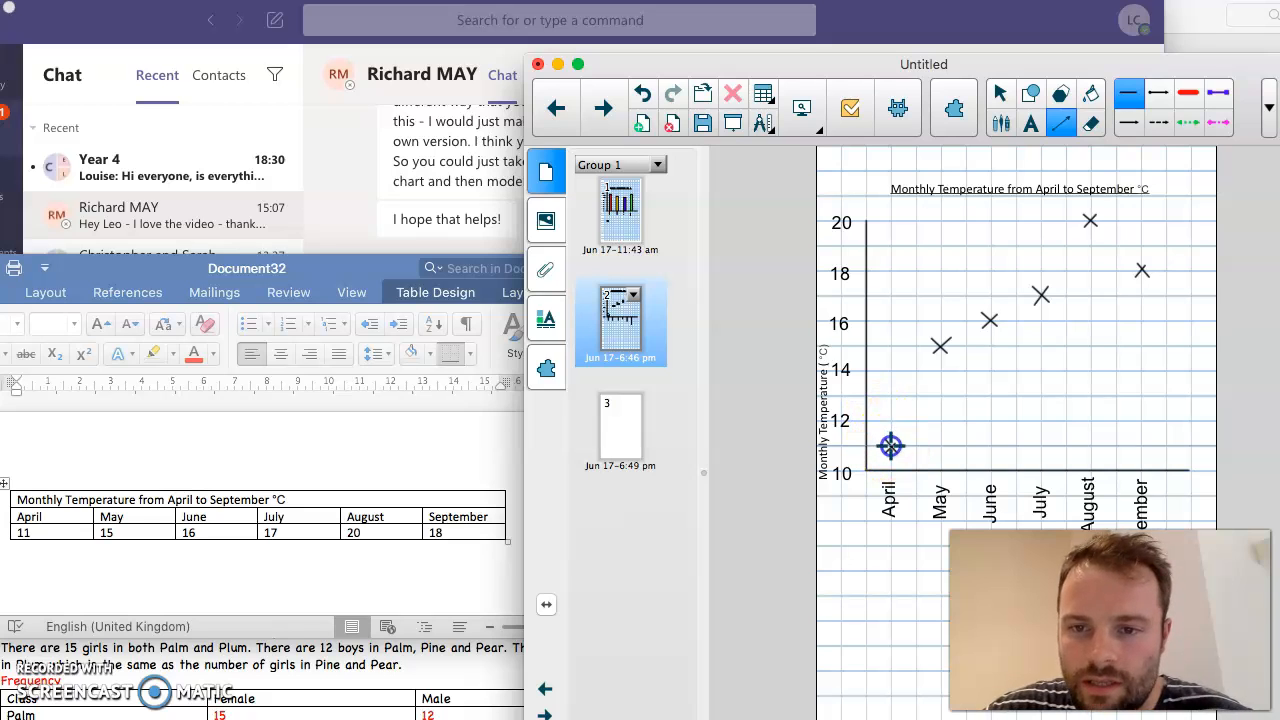
# Join the April, May and June crosses with straight lines.
pyautogui.moveTo(890, 446); pyautogui.dragTo(940, 348)
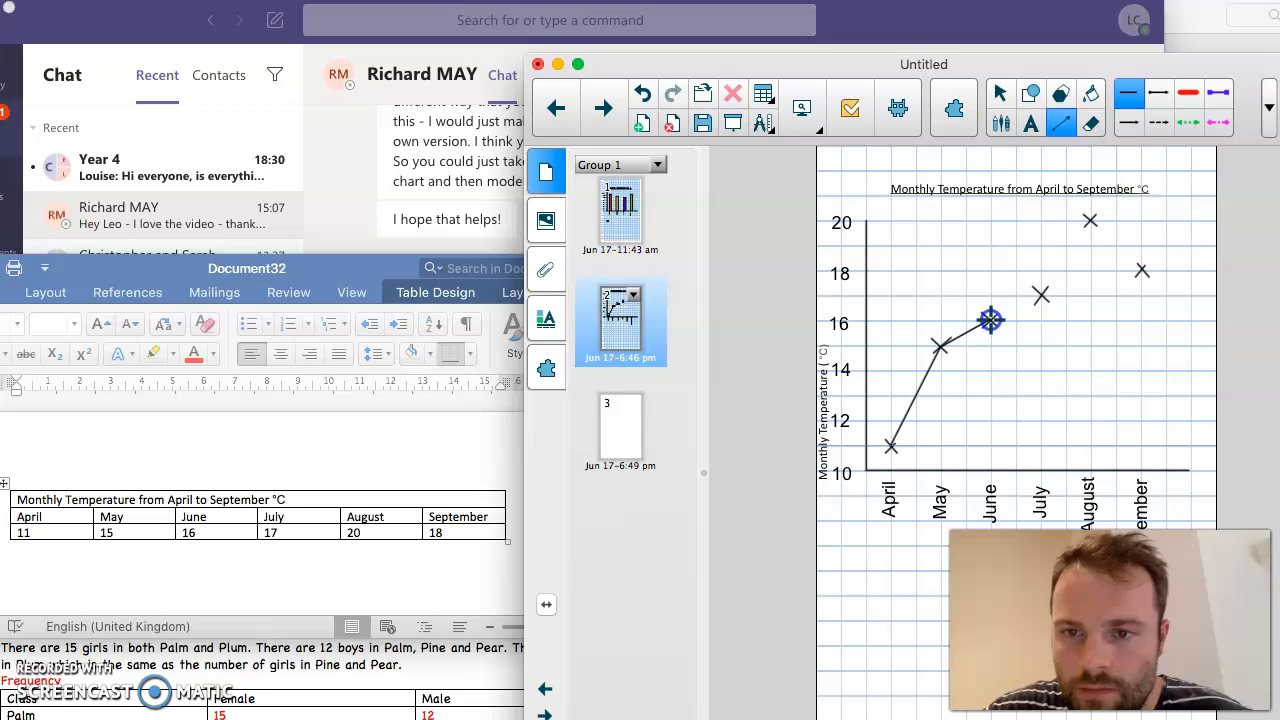
pyautogui.moveTo(990, 320); pyautogui.dragTo(1052, 272)
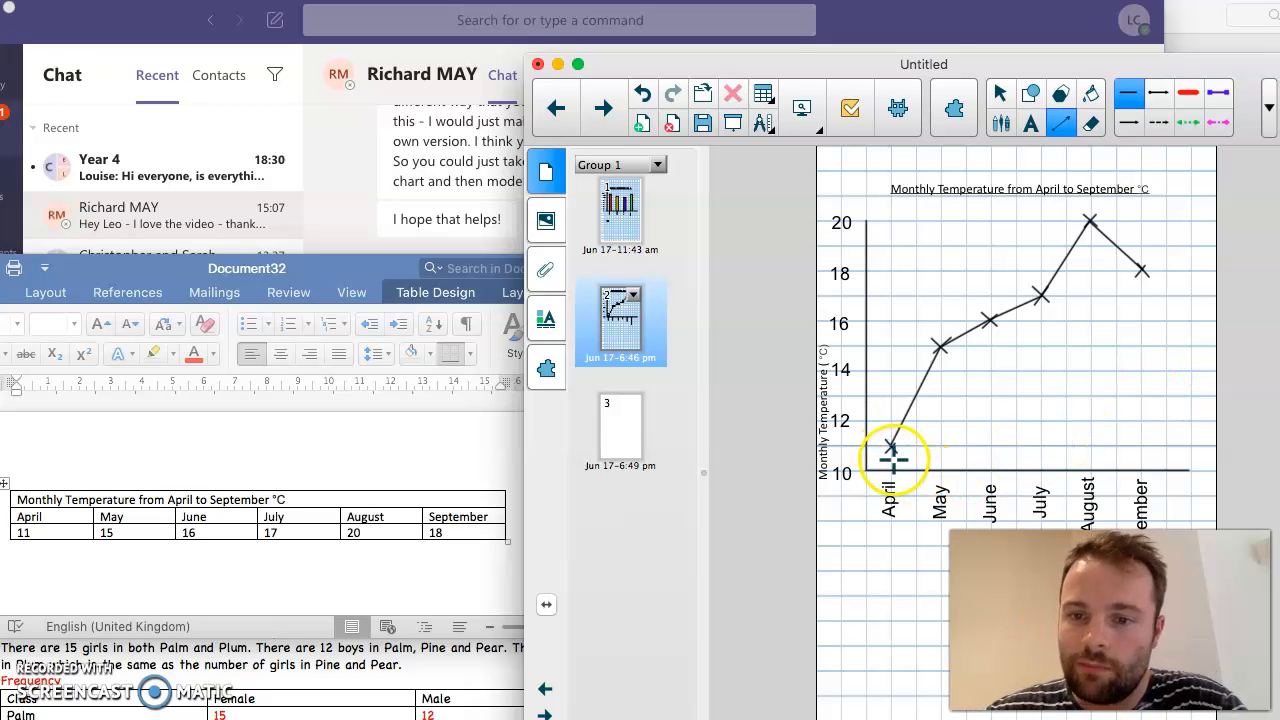
pyautogui.moveTo(964, 324)
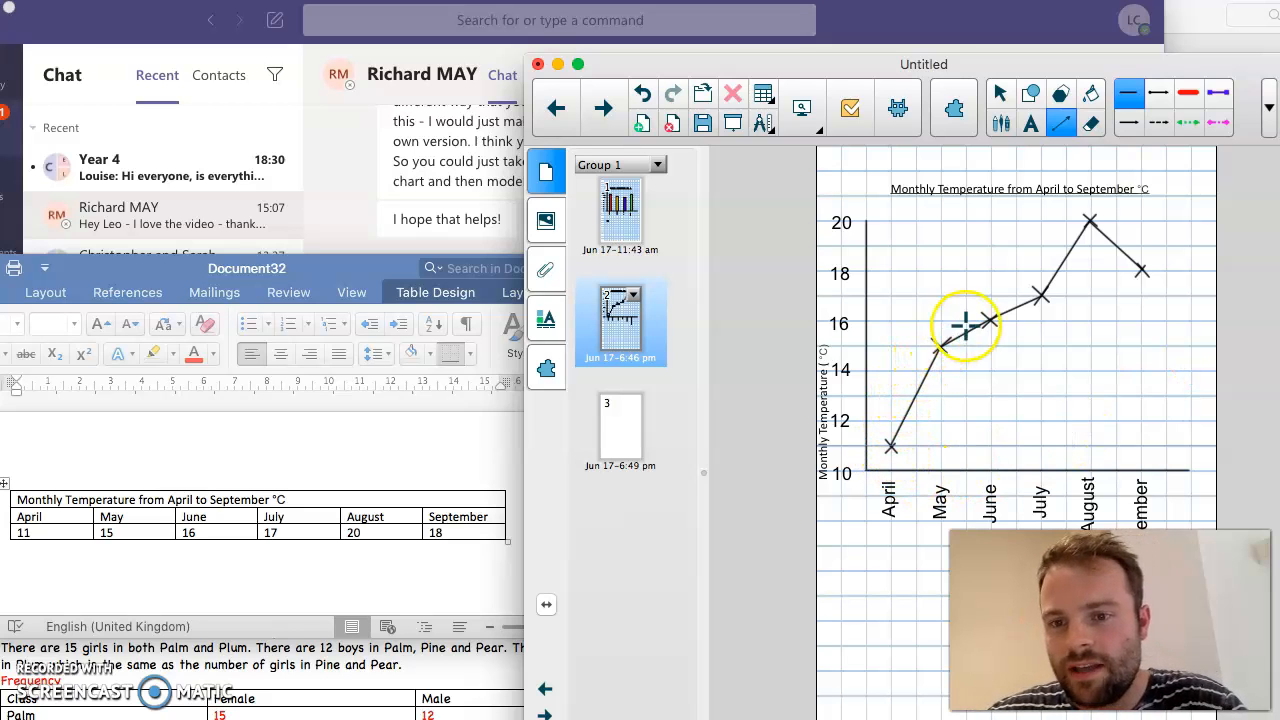
pyautogui.moveTo(1090, 216)
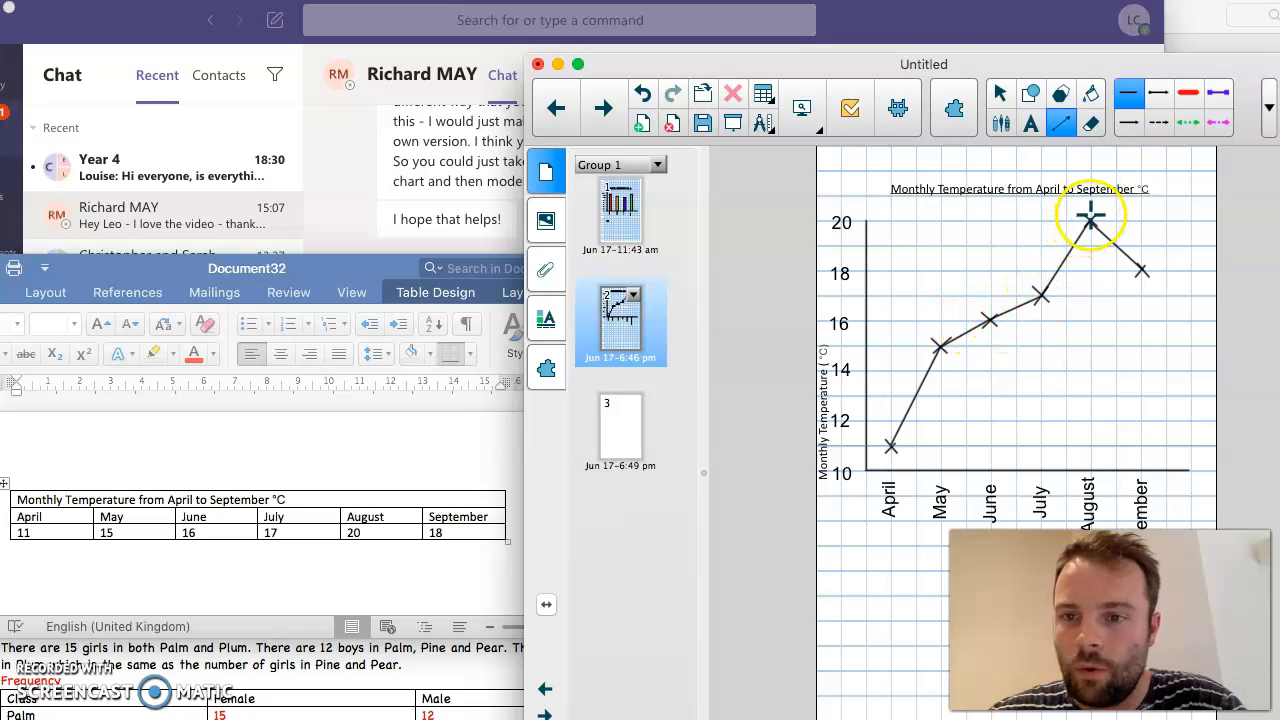
pyautogui.moveTo(1150, 308)
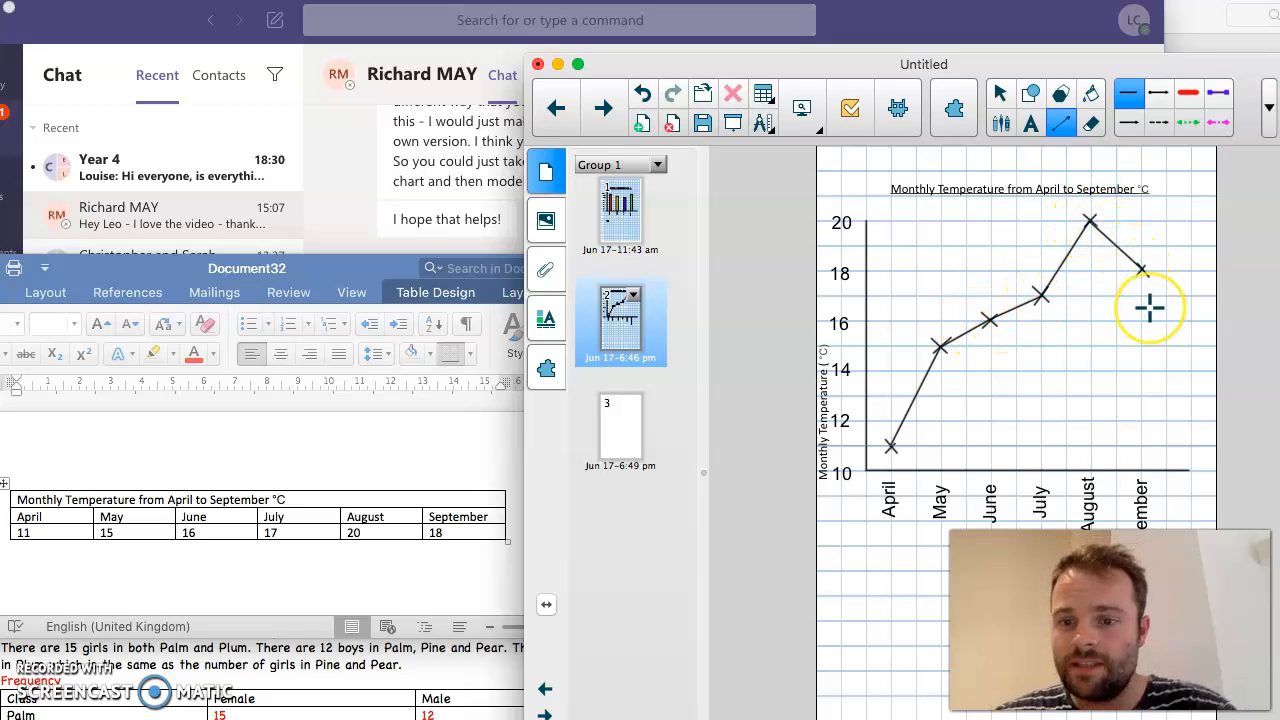
pyautogui.moveTo(792, 176)
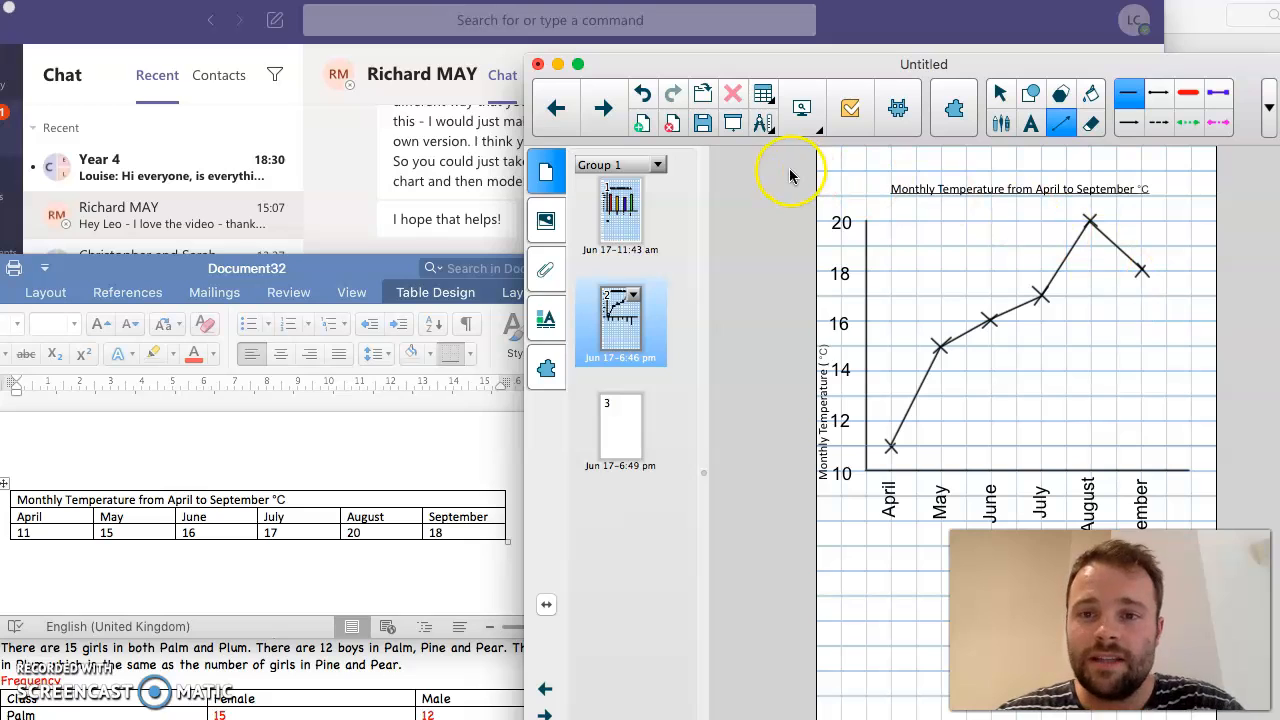